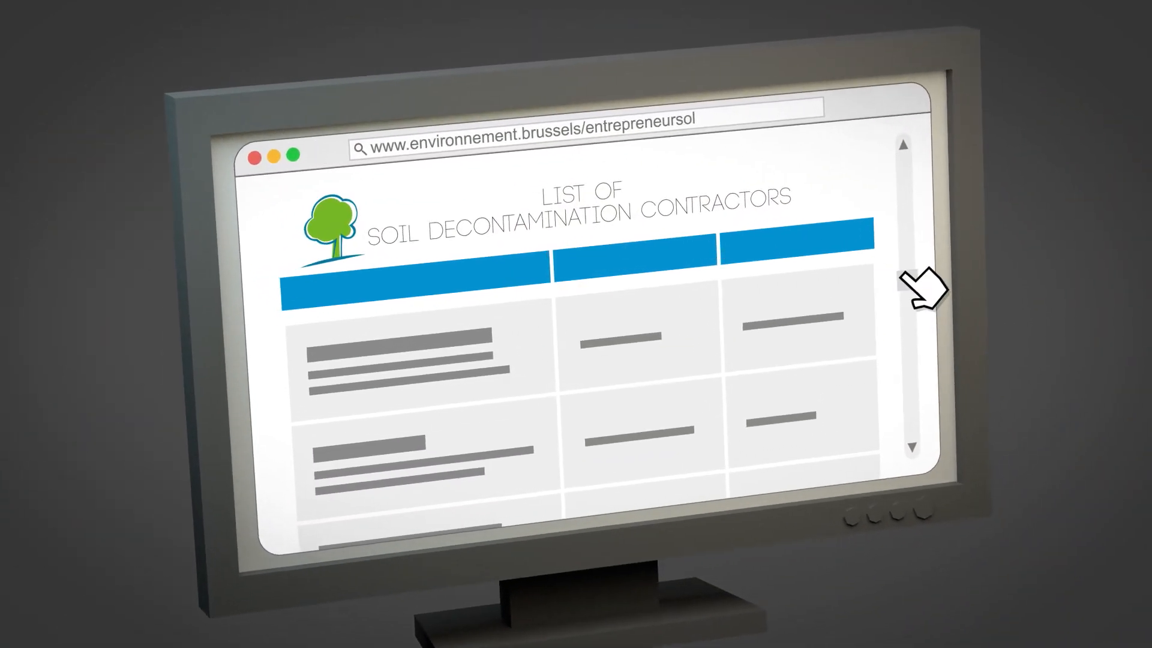
scroll(down, 3)
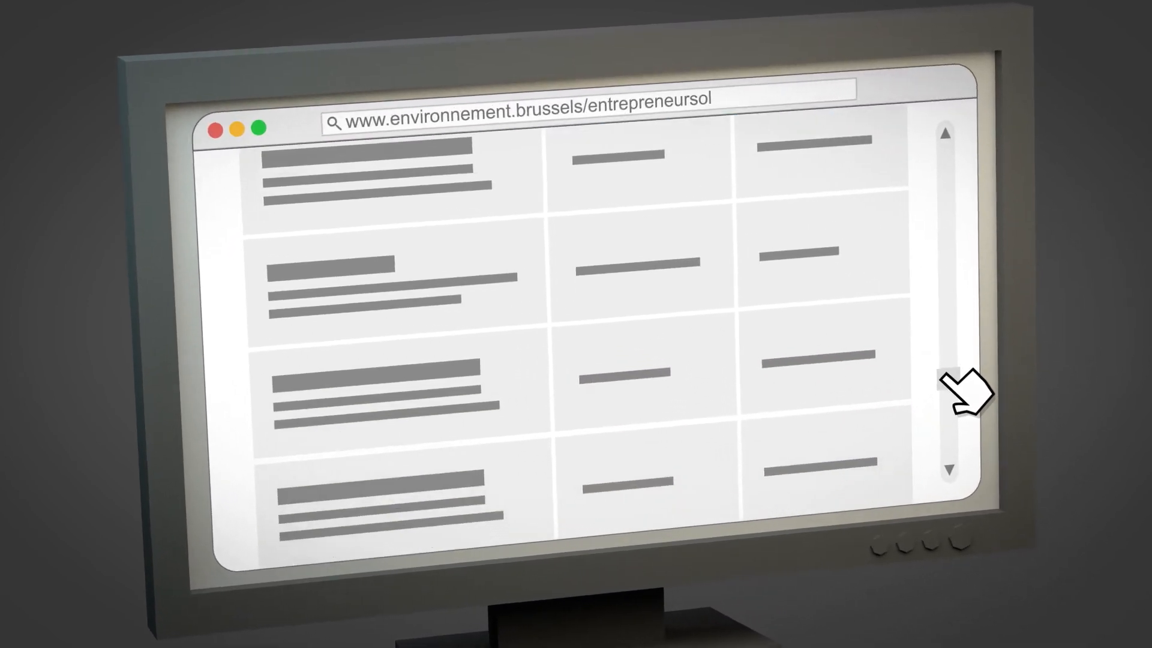